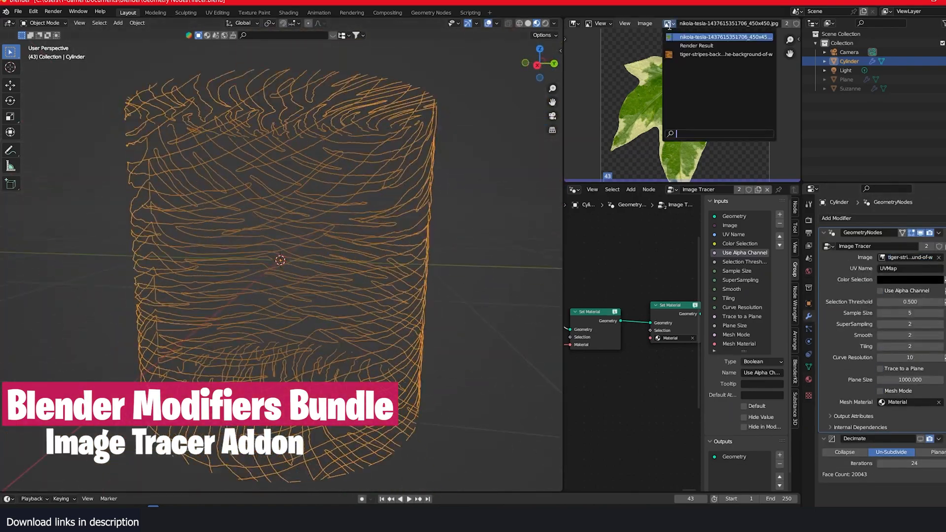
Step: In Image Tracer, pick the tiger-stripes image, select orange and enable Mesh Mode
left_click(725, 54)
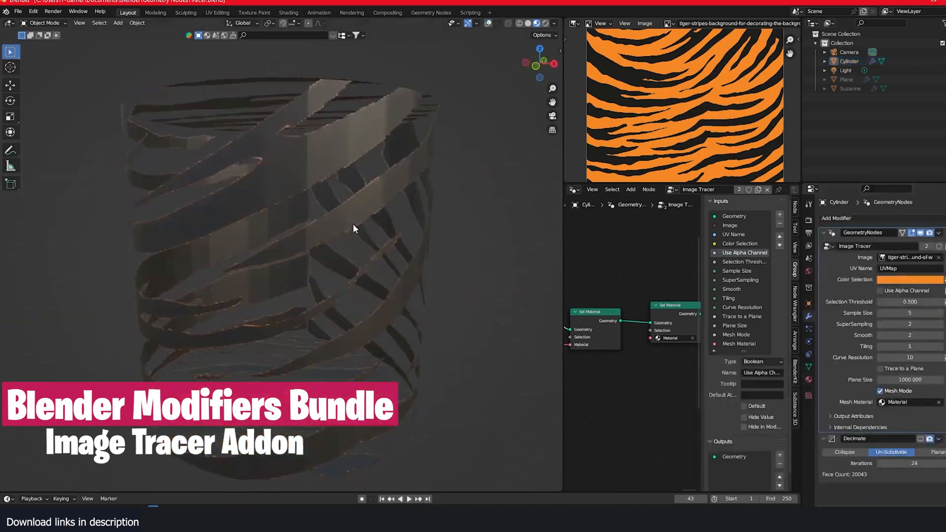
left_click(851, 88)
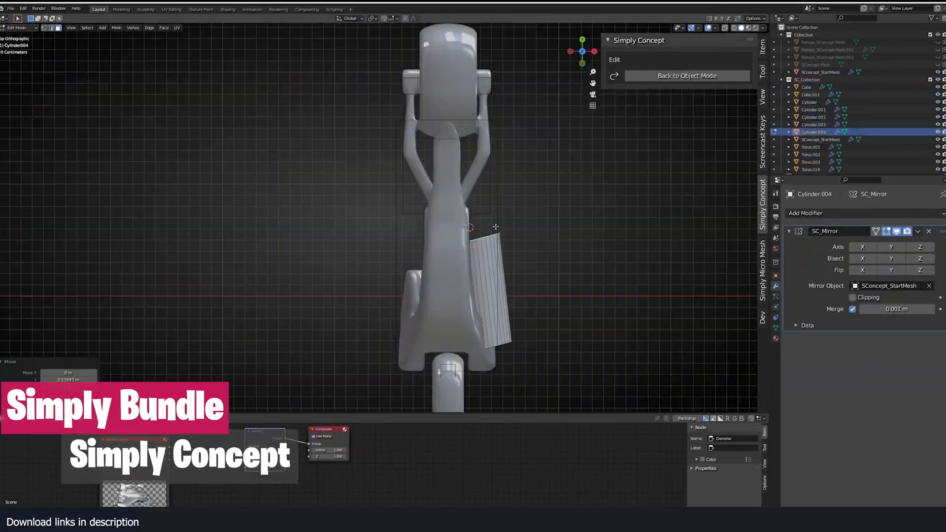
Step: Switch Simply Wrap to Back orientation and place zig-zag path points around the forearm
left_click(688, 76)
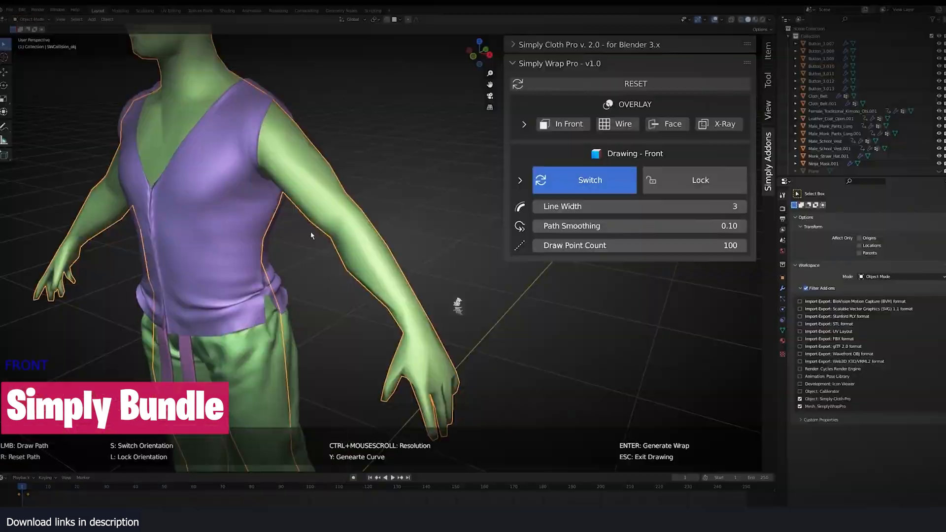
left_click(585, 180)
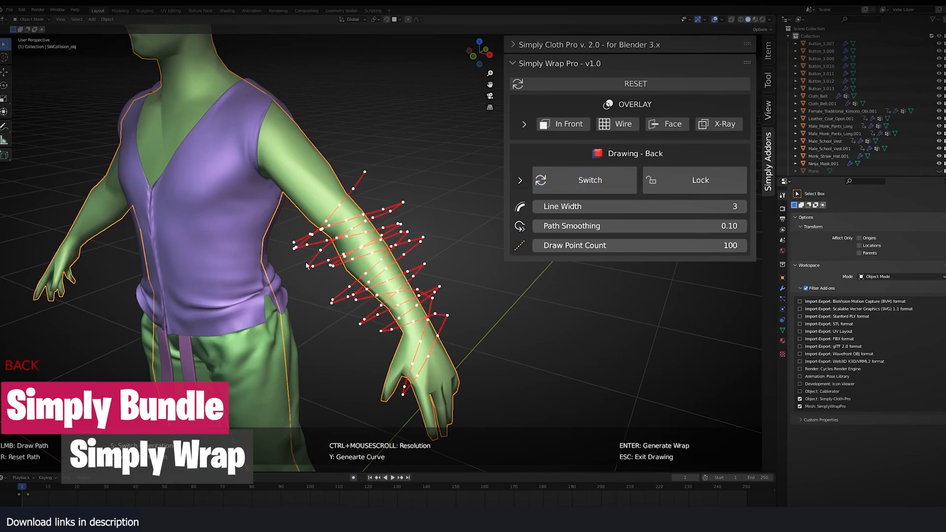
key("Return")
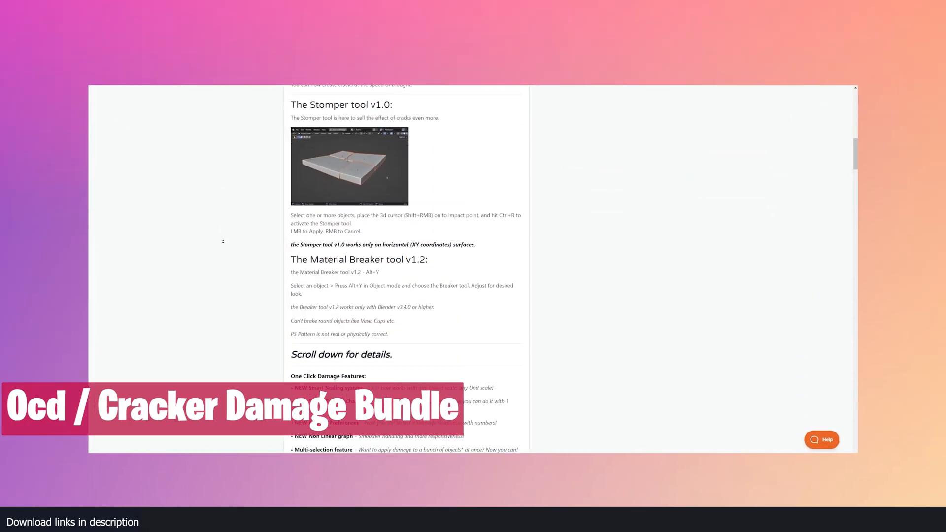
Step: Scroll through the Ocd / Cracker Damage Bundle details, then move to the 2023 Bundle page
scroll("down", 3)
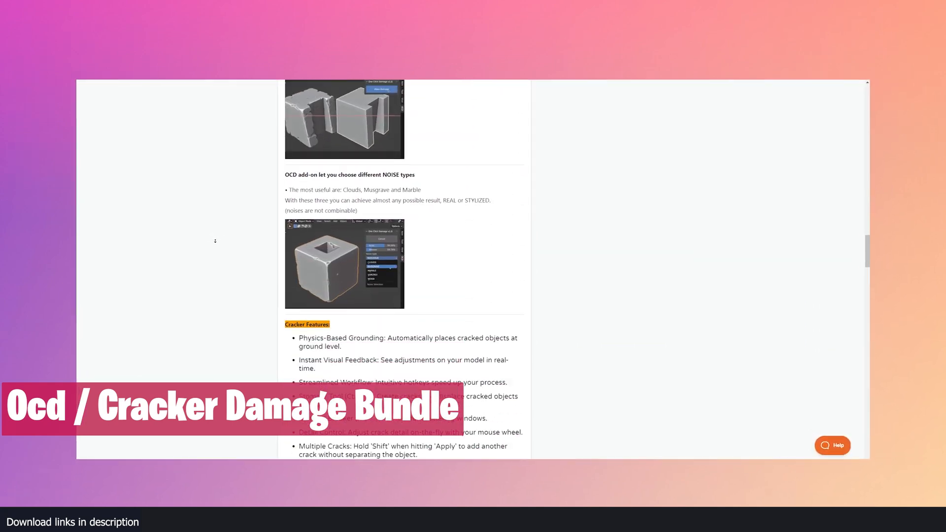
scroll("down", 3)
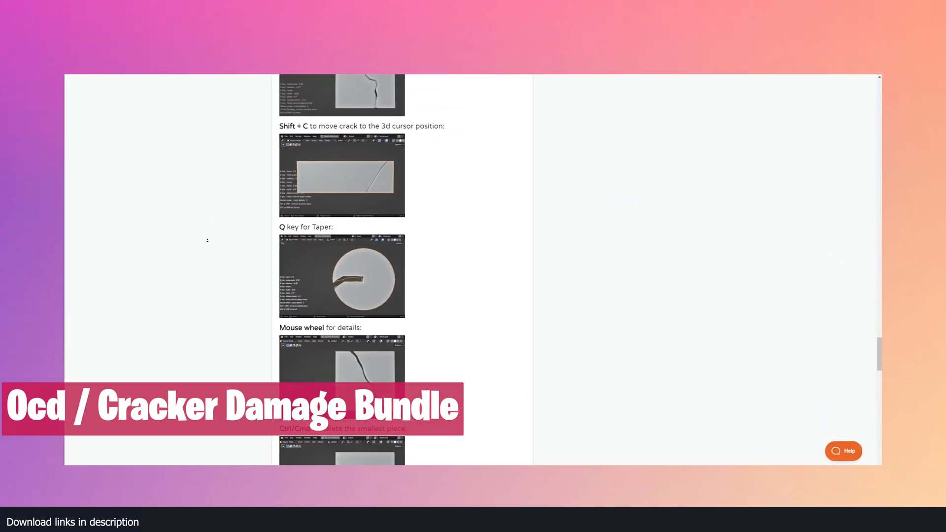
scroll("down", 3)
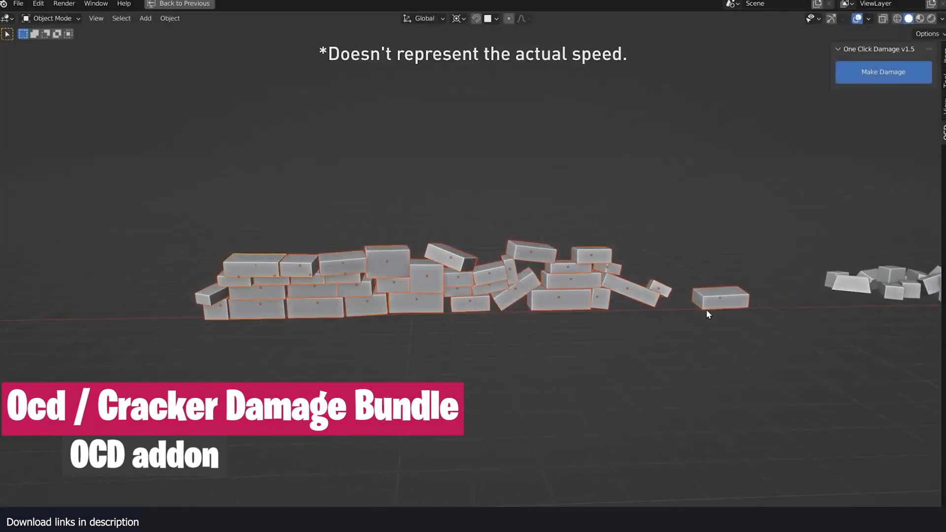
left_click(883, 72)
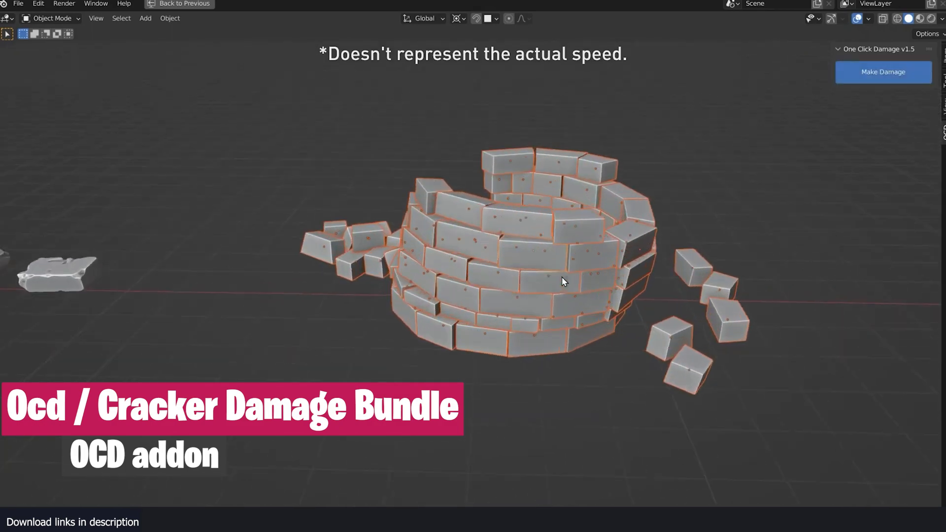
left_click(884, 72)
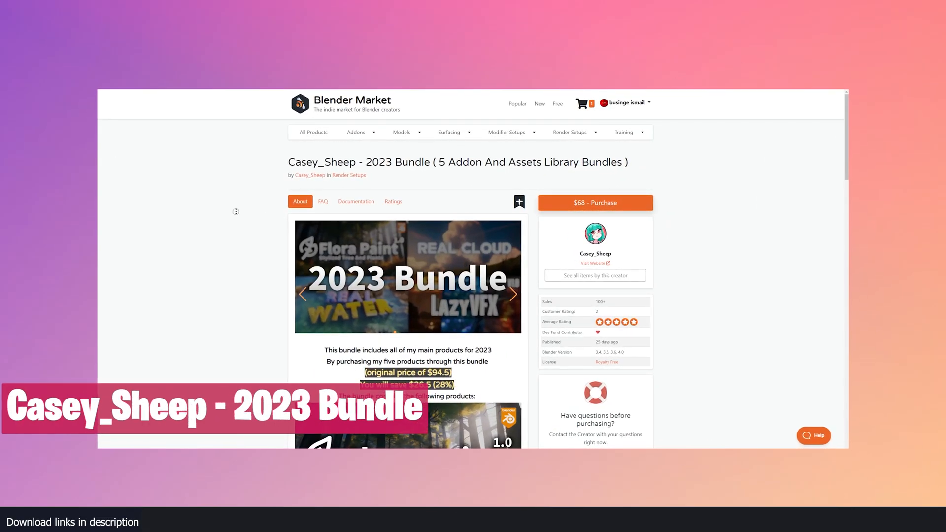
Step: Scroll the 2023 Bundle page past its product images toward the discount-code terms
scroll("down", 3)
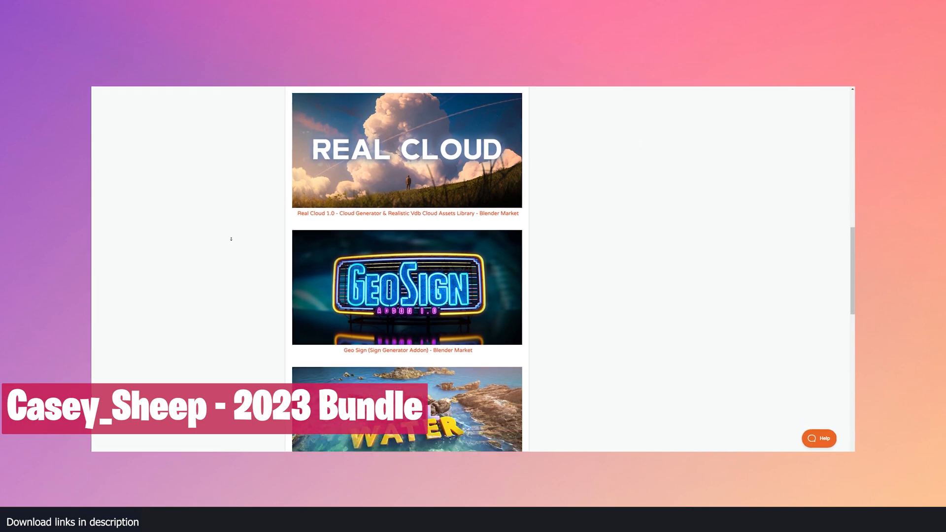
scroll("down", 3)
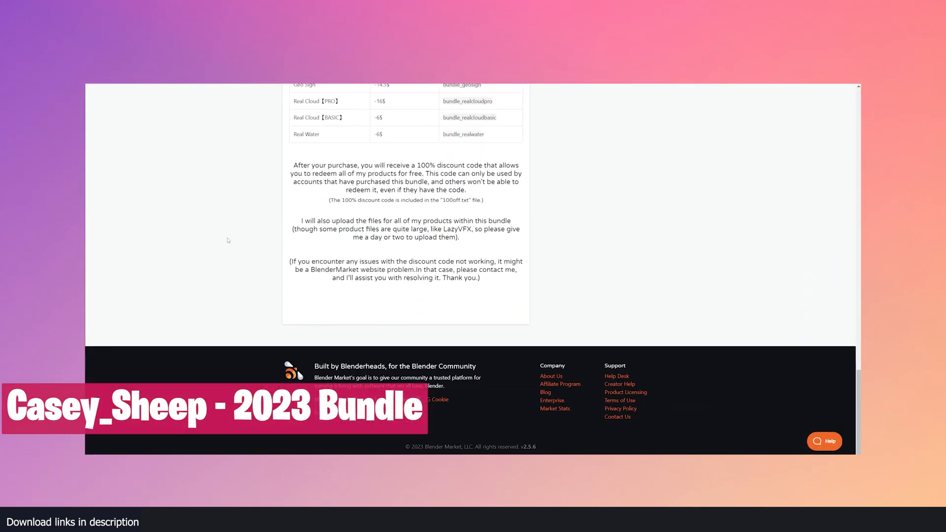
scroll("up", 3)
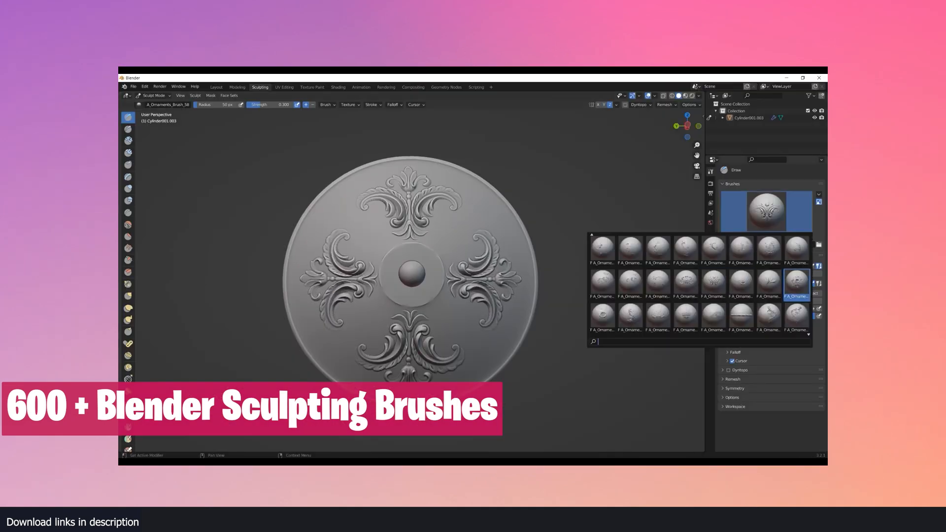
Step: Click an ornament brush in the Sculpt Mode brush thumbnail grid
left_click(797, 284)
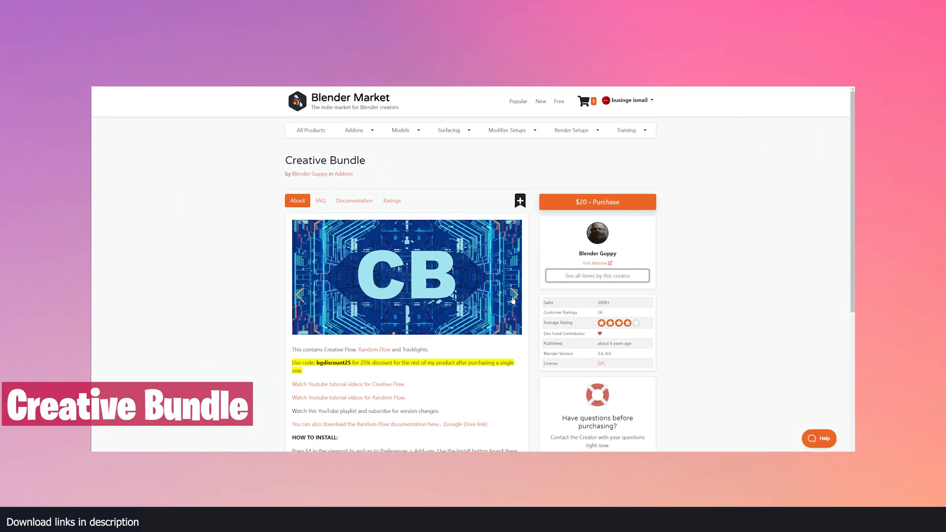
Step: Go from the Creative Bundle page to saleh afkhami's Smart Materials Bundle page
left_click(374, 349)
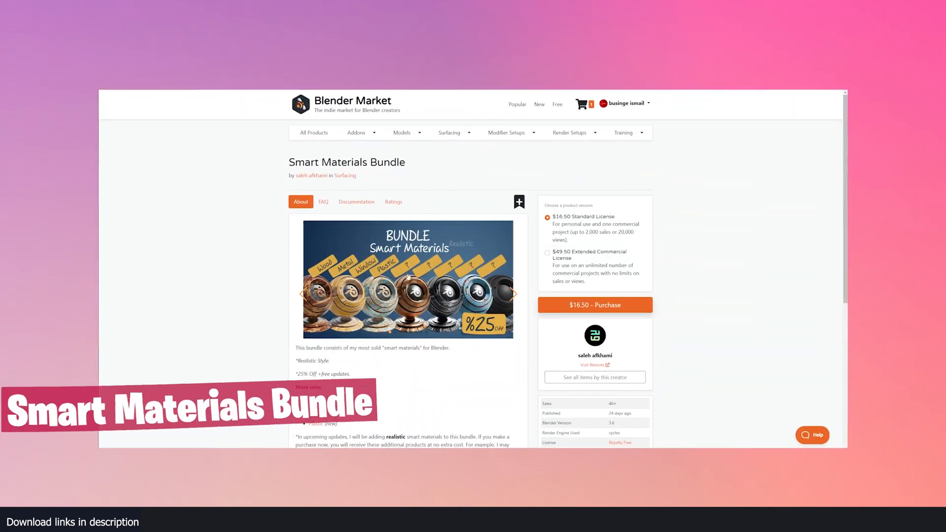
Step: Move past the Smart Materials water-dripping demo to the Motion Cast Bundle Vol1 page
left_click(514, 294)
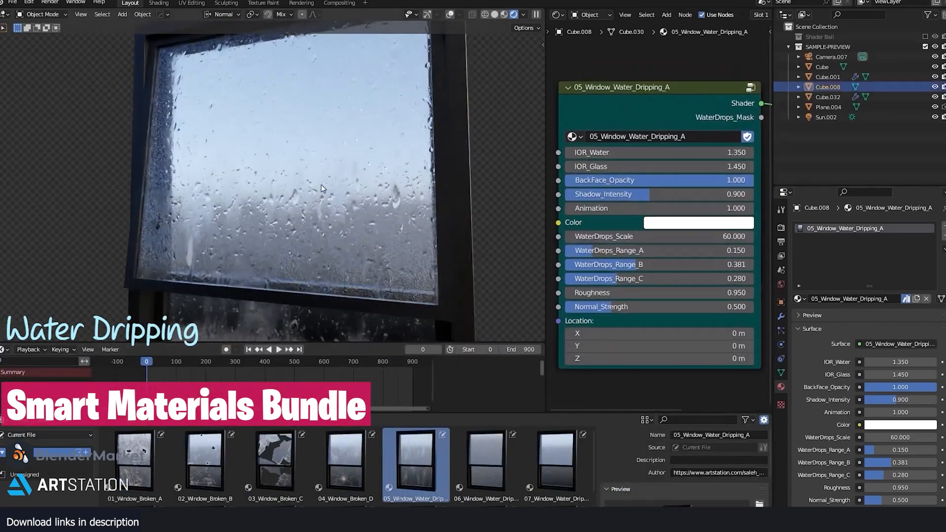
left_click(279, 350)
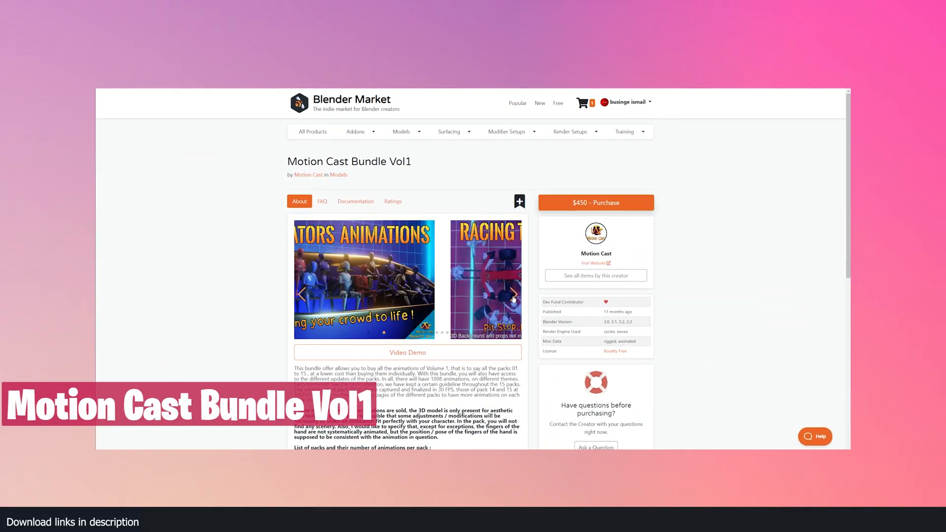
left_click(513, 298)
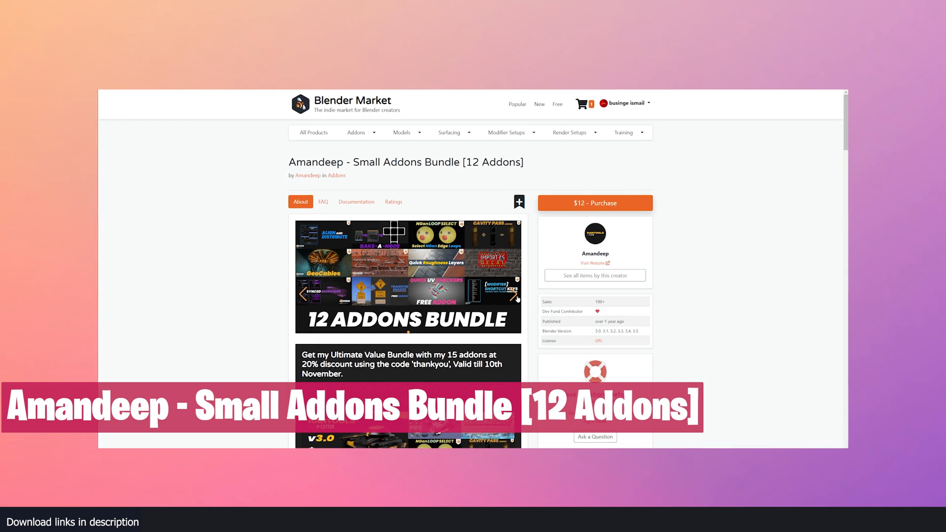
Step: Scroll through the Cavity Pass and GeoCables usage guides in the bundle description
scroll("down", 3)
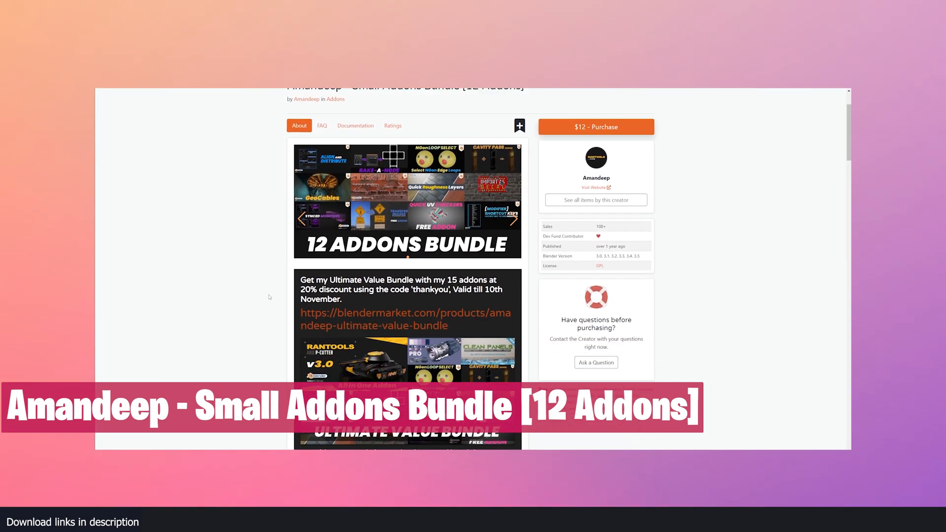
scroll("down", 3)
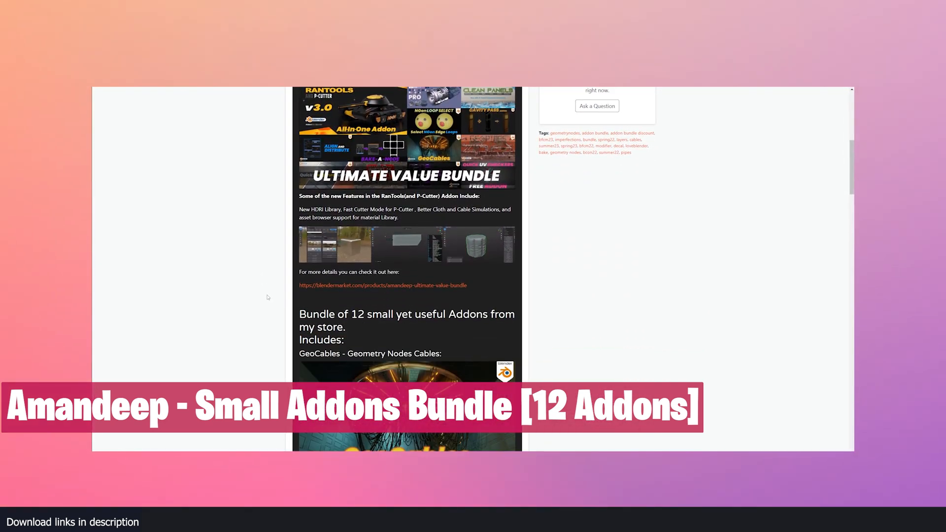
scroll("down", 3)
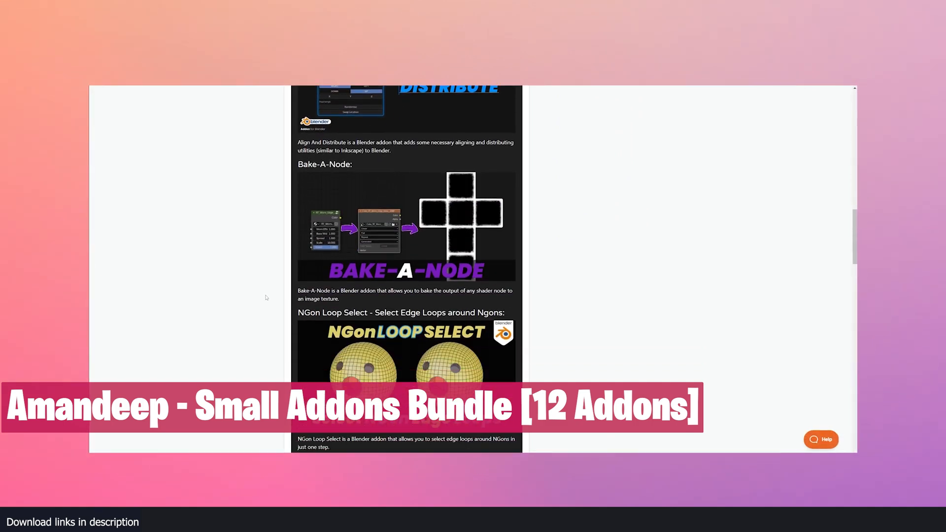
scroll("down", 3)
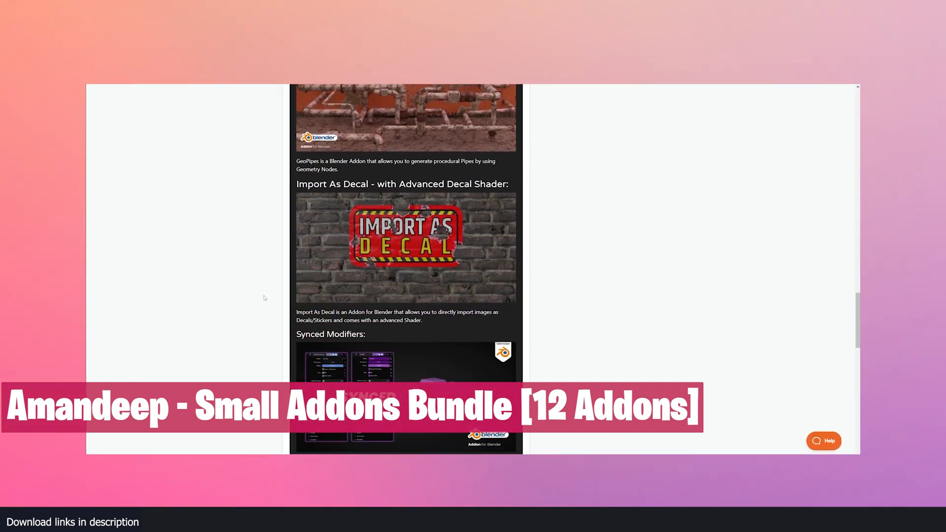
scroll("down", 3)
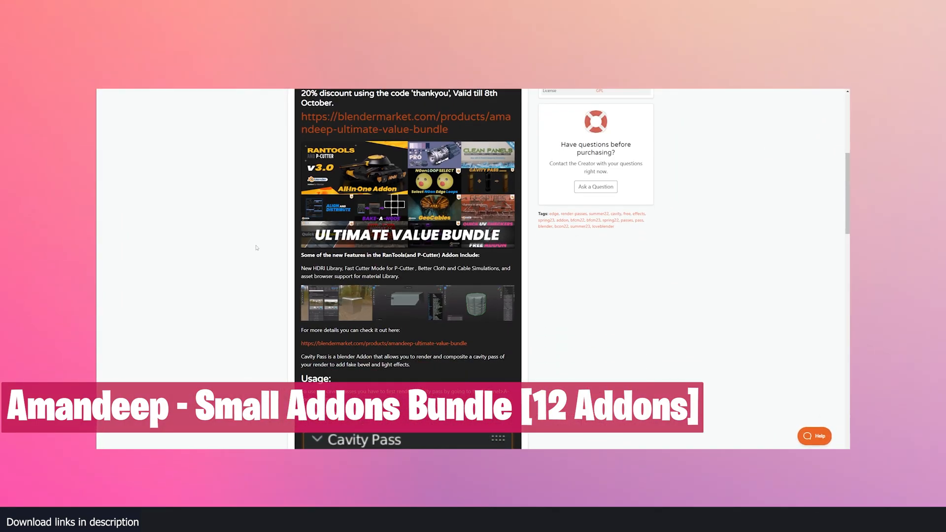
scroll("down", 3)
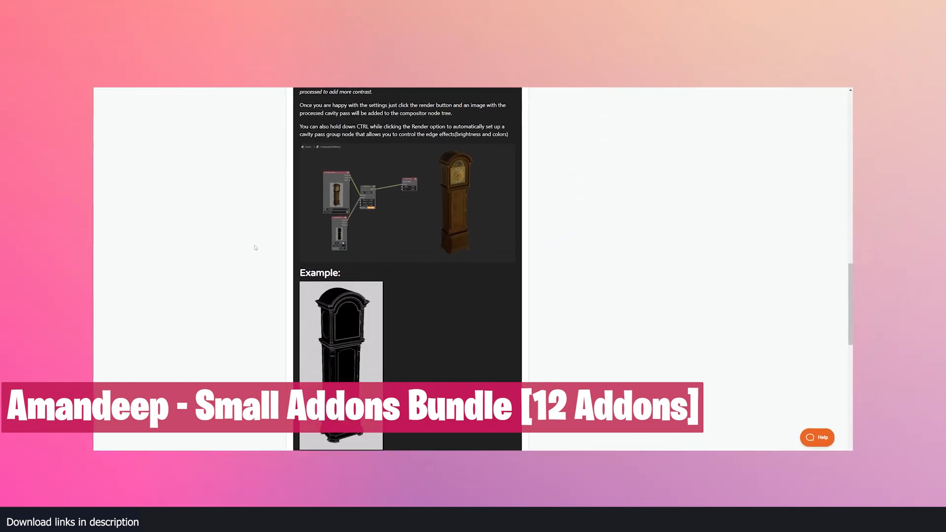
scroll("down", 3)
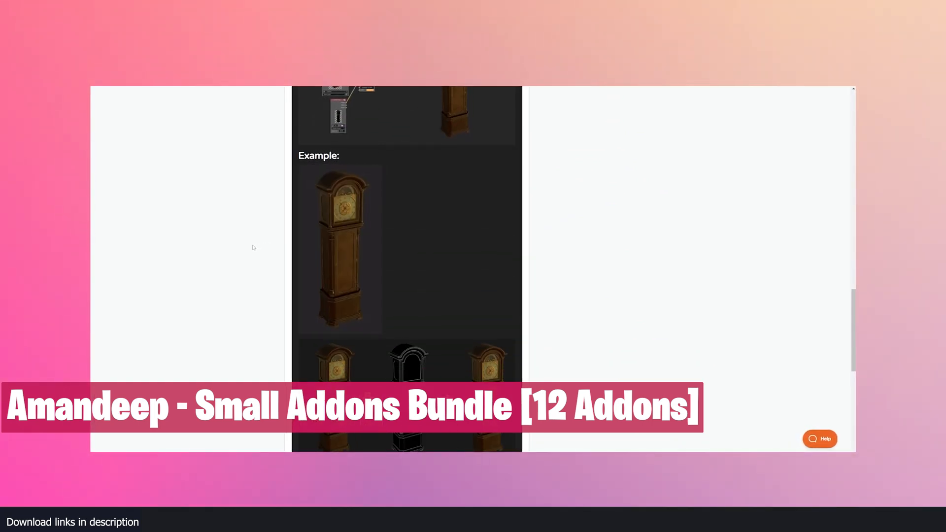
scroll("down", 3)
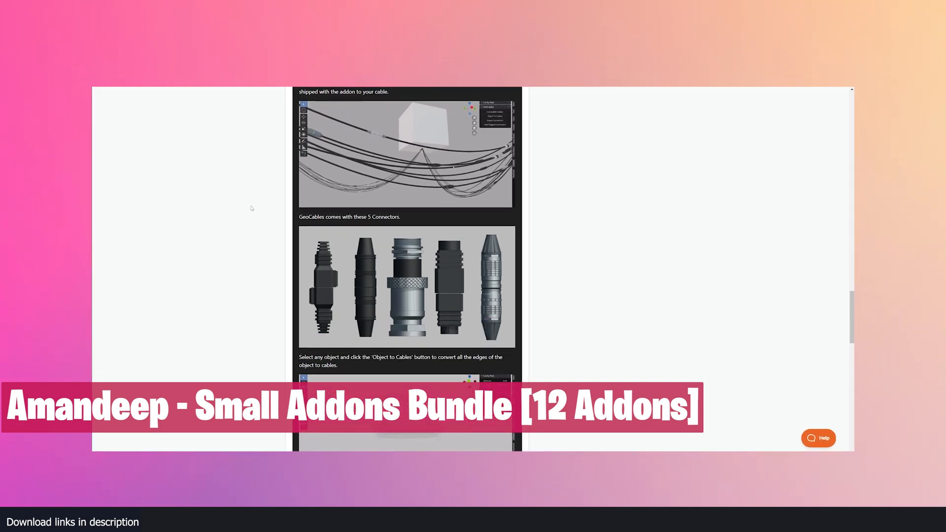
Step: Scroll past the GeoPipes section to reach the Ngon Loop Select page
scroll("down", 3)
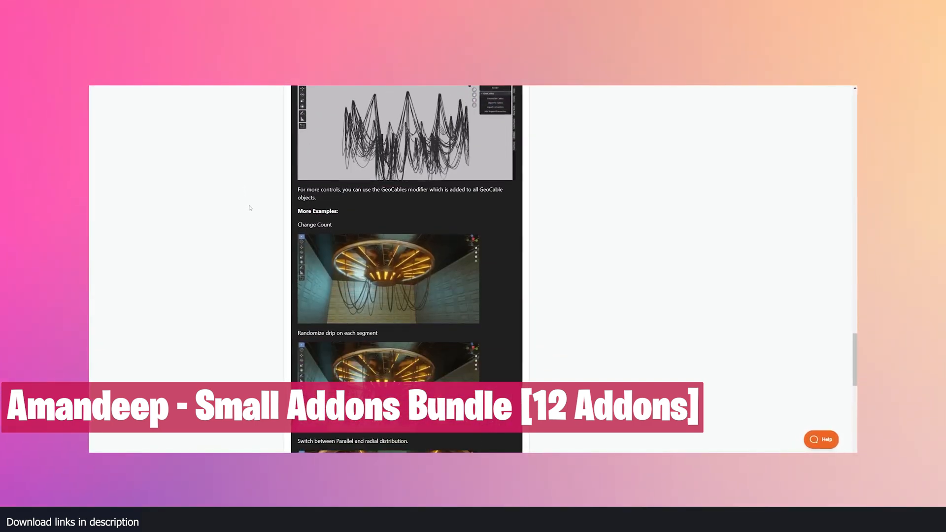
scroll("down", 3)
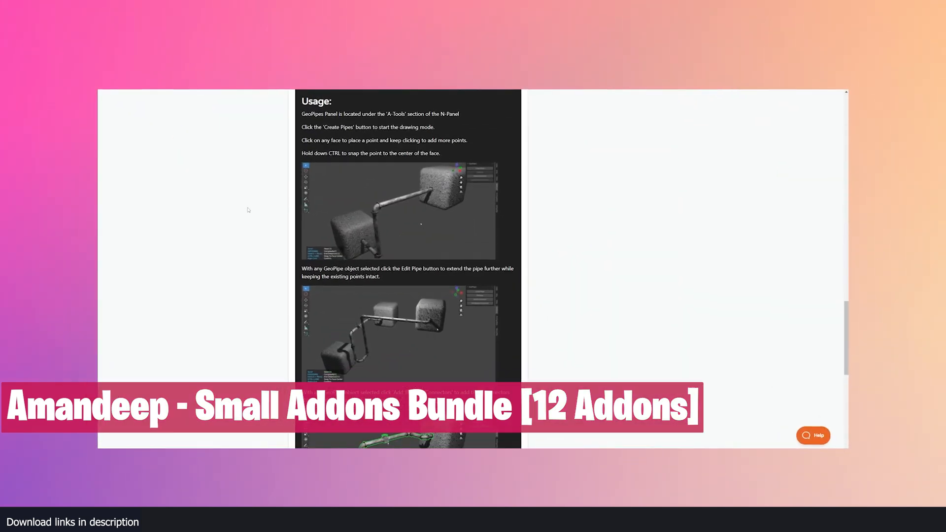
scroll("down", 3)
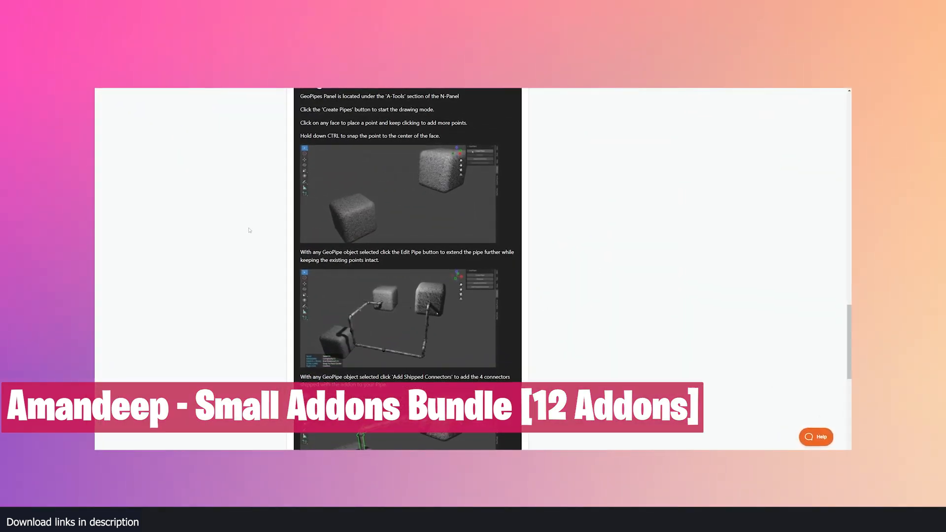
scroll("down", 3)
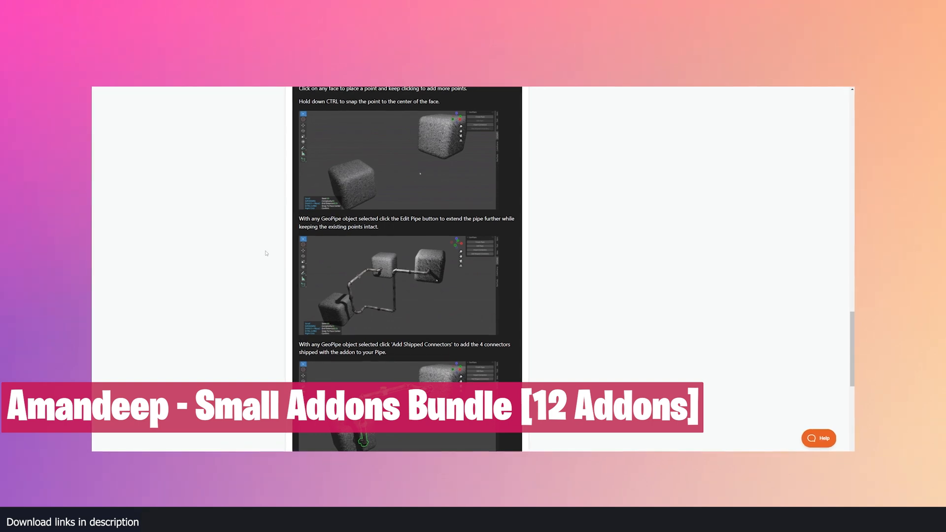
scroll("down", 3)
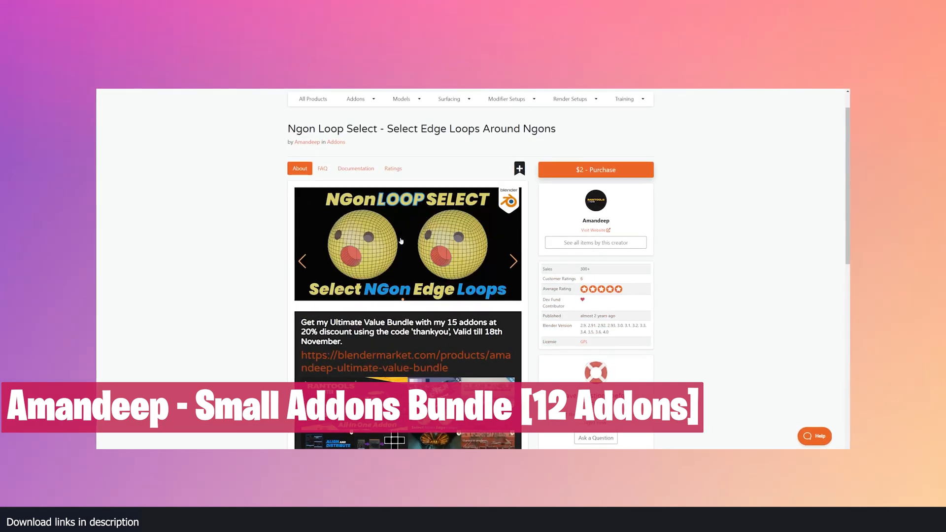
Step: Open the Small Addons Bundle page and scroll its list of 12 included add-ons
left_click(400, 242)
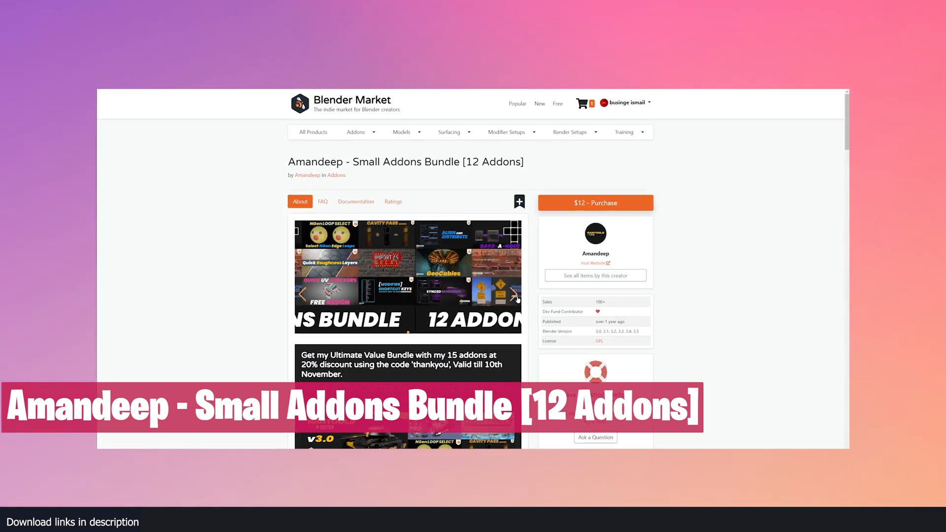
scroll("down", 3)
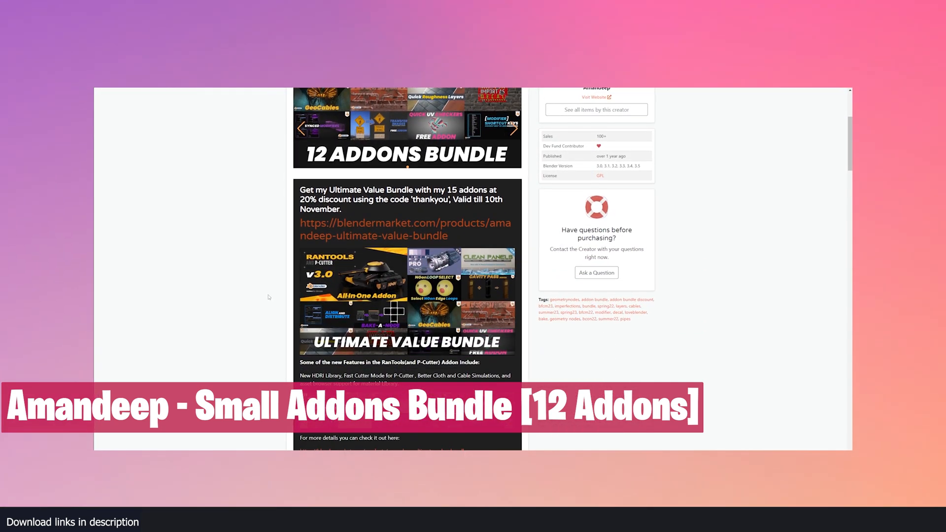
scroll("down", 3)
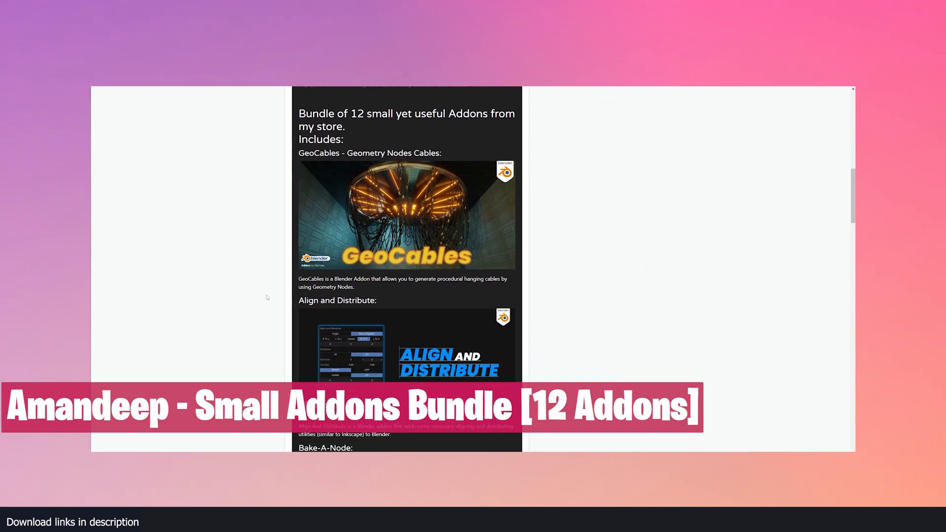
scroll("down", 3)
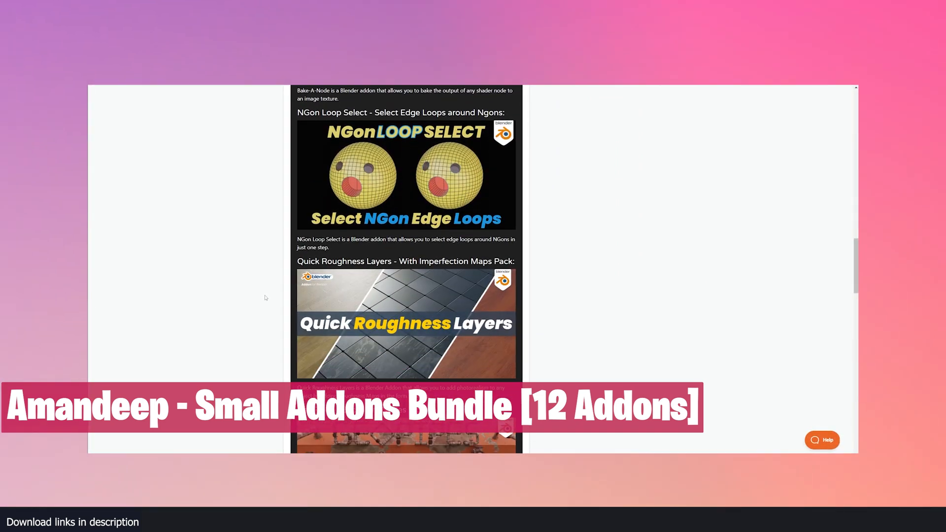
scroll("down", 3)
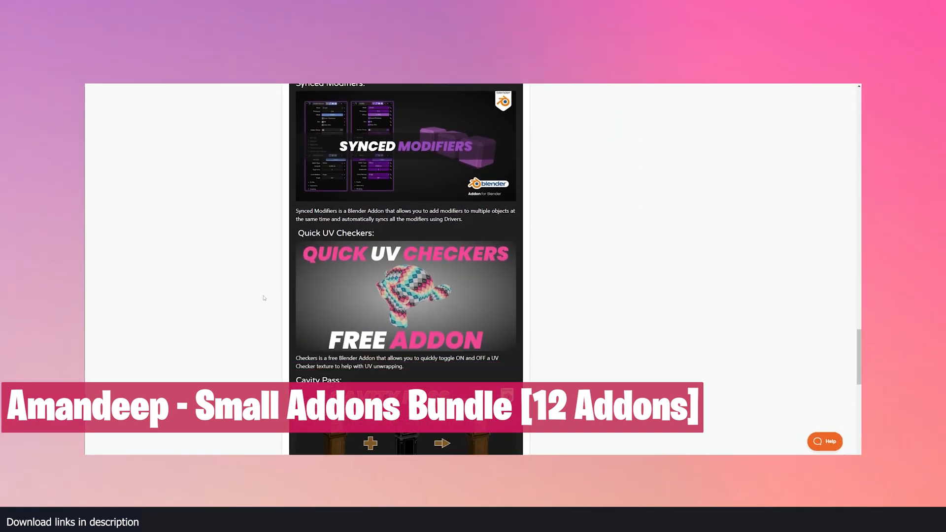
scroll("down", 3)
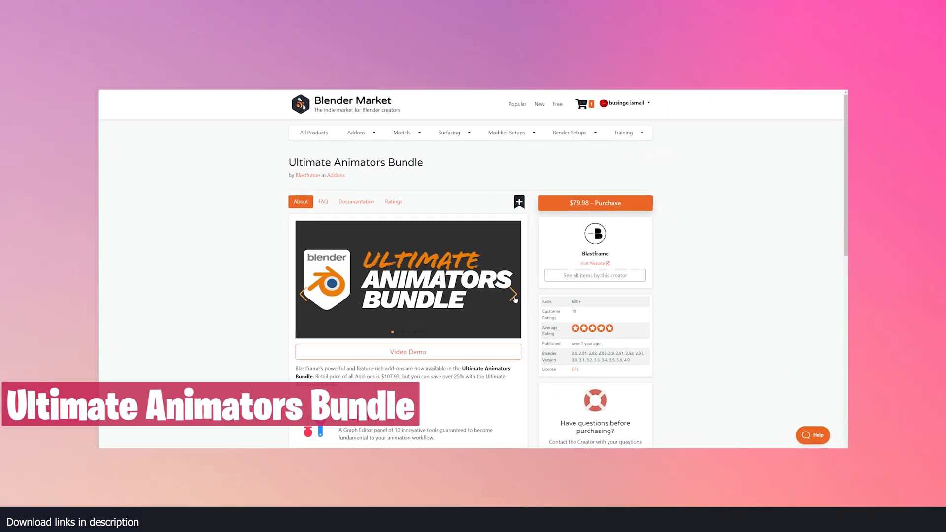
Step: Advance the Ultimate Animators Bundle gallery to the savings slide and scroll the page
left_click(512, 295)
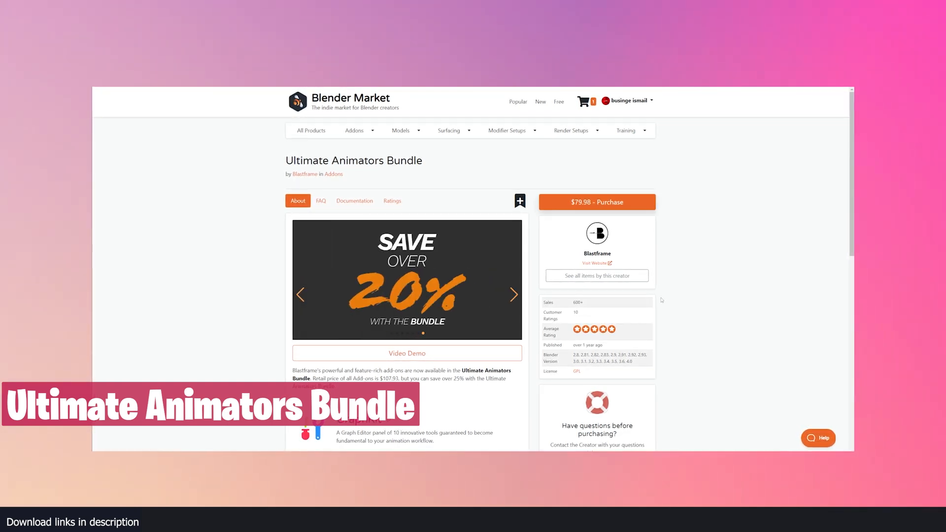
scroll("down", 3)
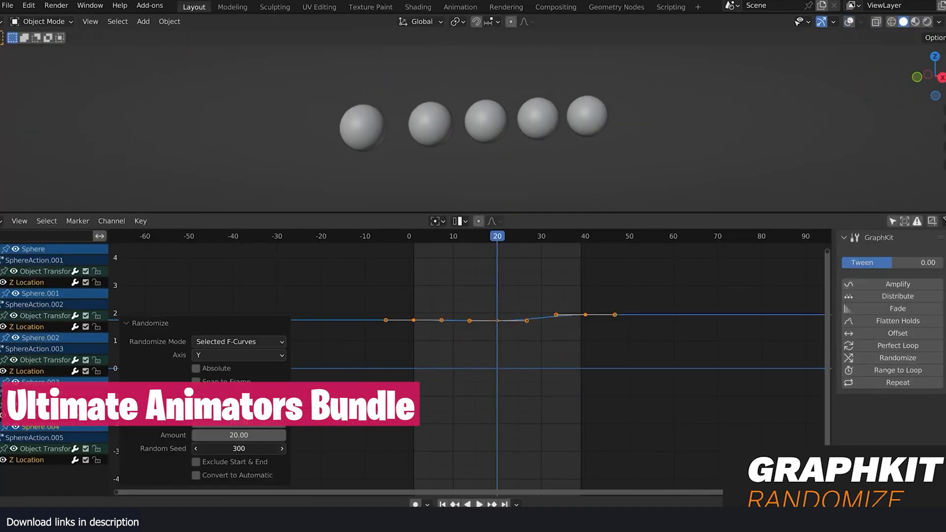
left_click(196, 355)
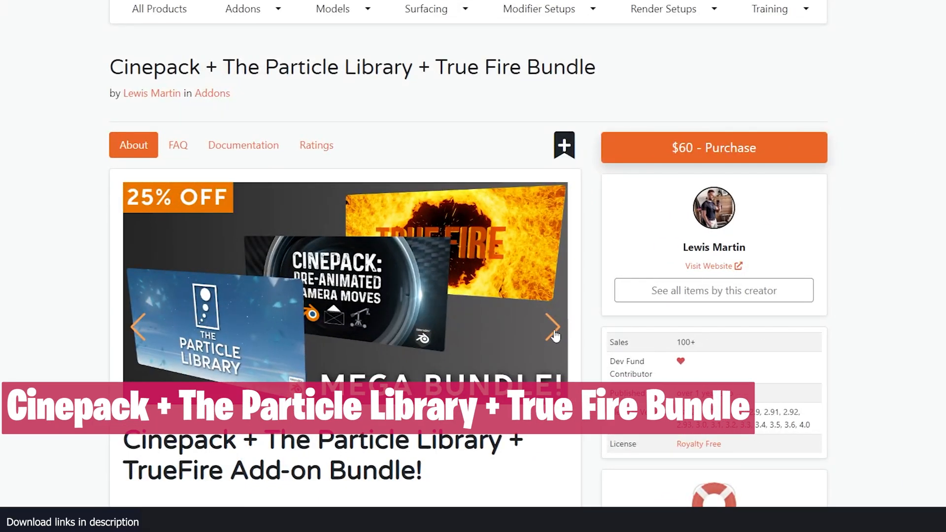
Step: Advance the Cinepack gallery to the True Fire image and scroll to the camera-move list
left_click(554, 324)
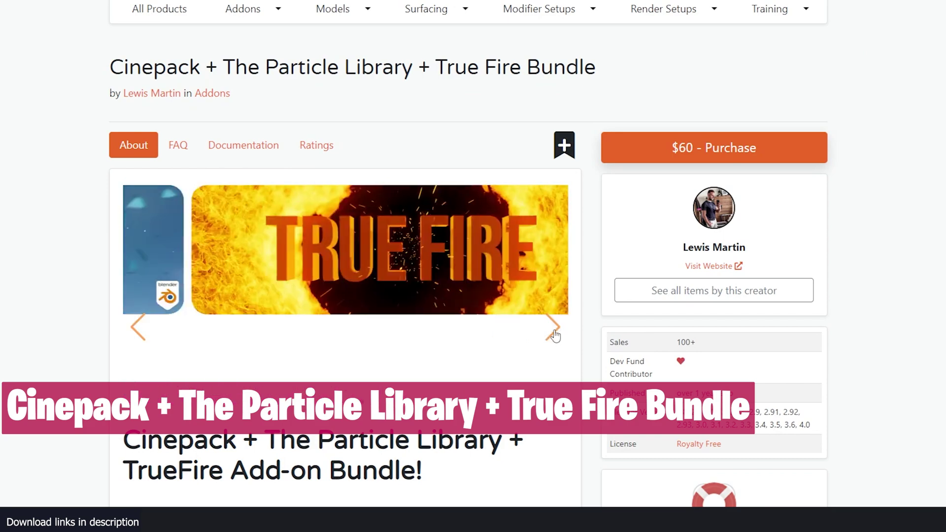
scroll("down", 3)
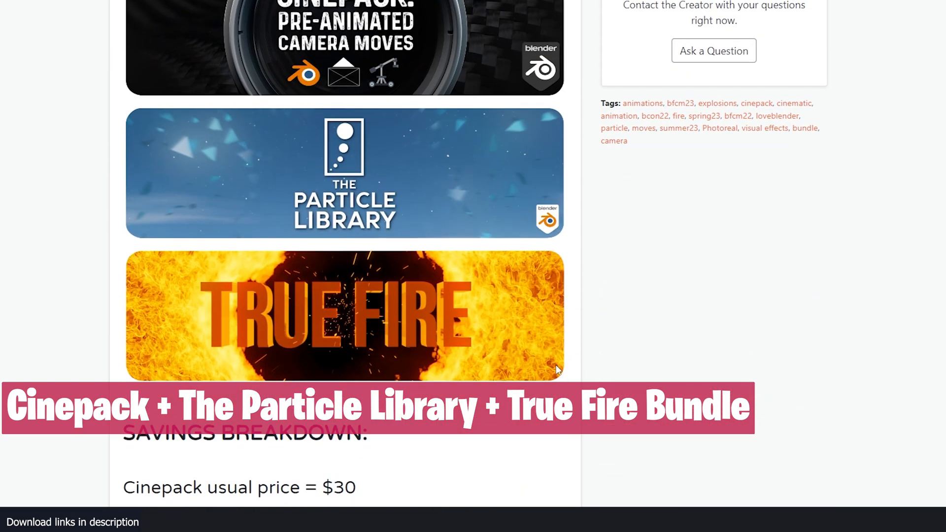
scroll("down", 3)
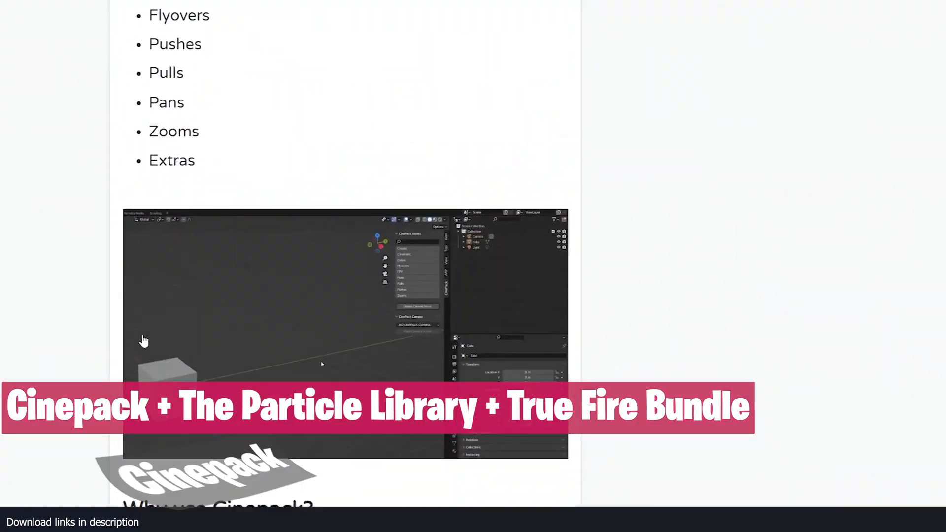
Step: Scroll through 'Why use Cinepack?' and 'Introducing True Fire' to the fire example images
scroll("down", 3)
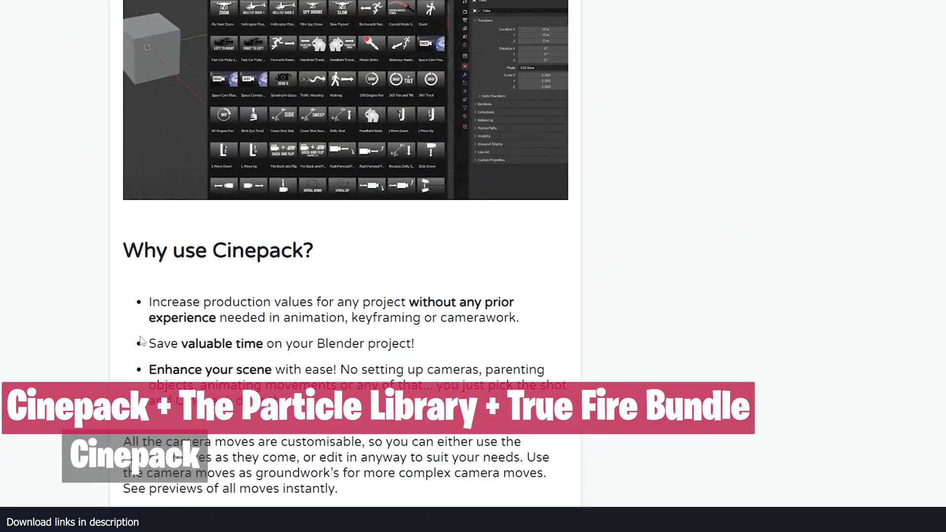
scroll("down", 3)
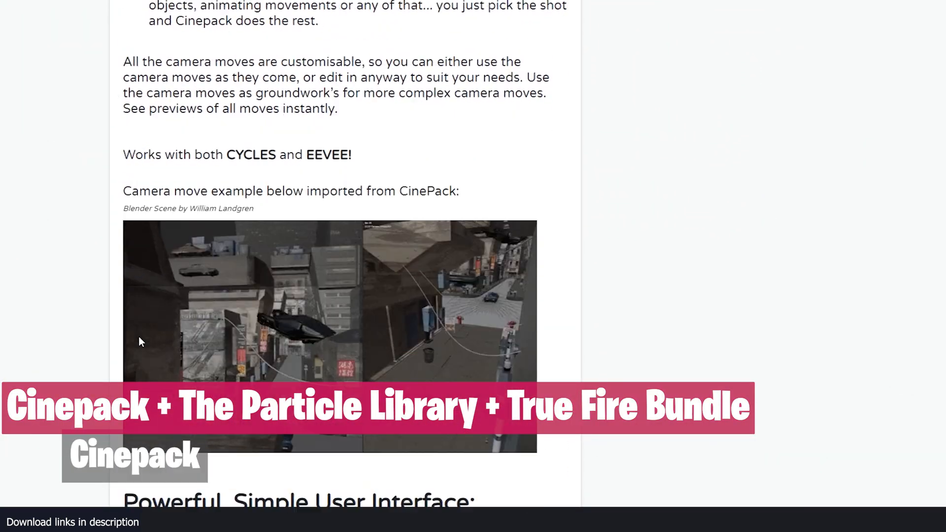
scroll("down", 3)
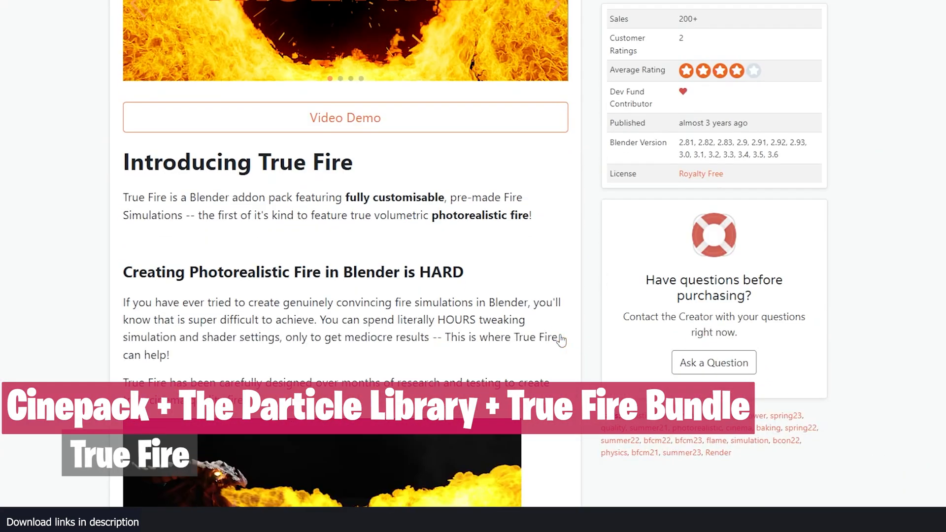
scroll("down", 3)
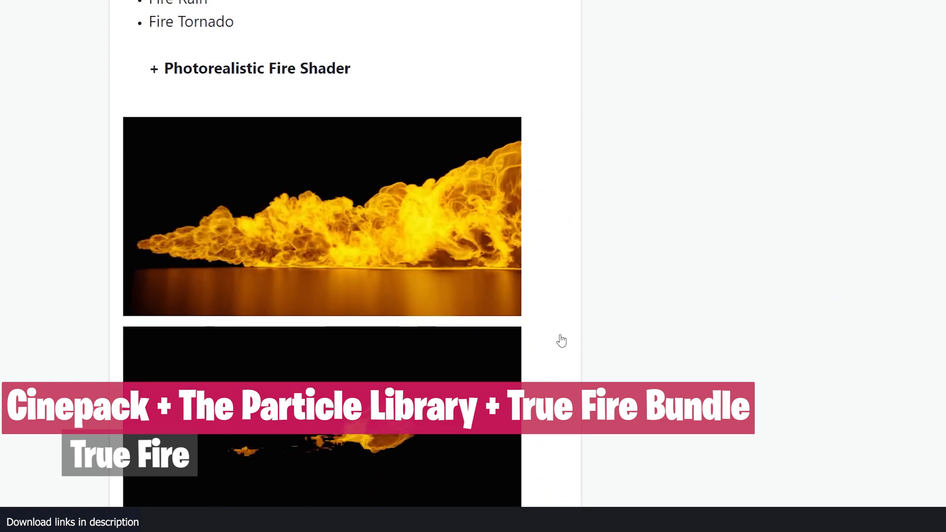